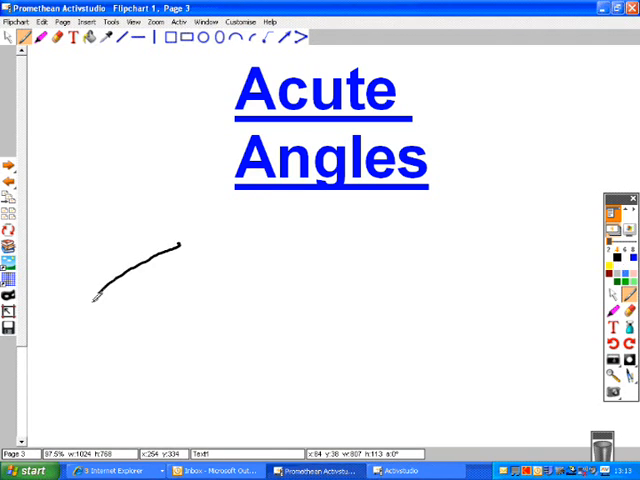
Draw the acute angle examples with arcs and move on to the Right Angles page
left_click_drag(90, 300, 212, 300)
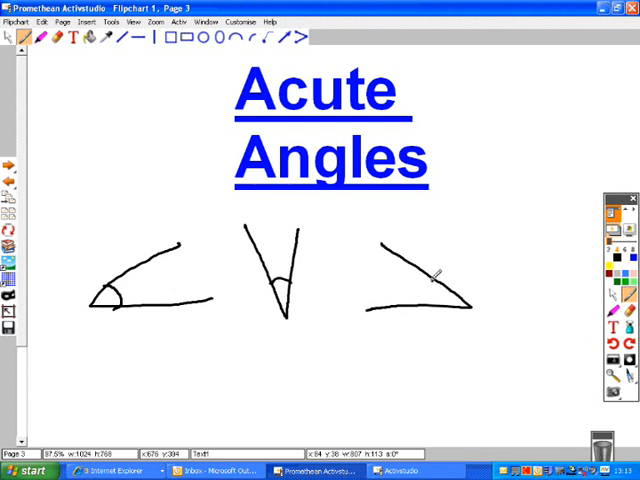
left_click(8, 164)
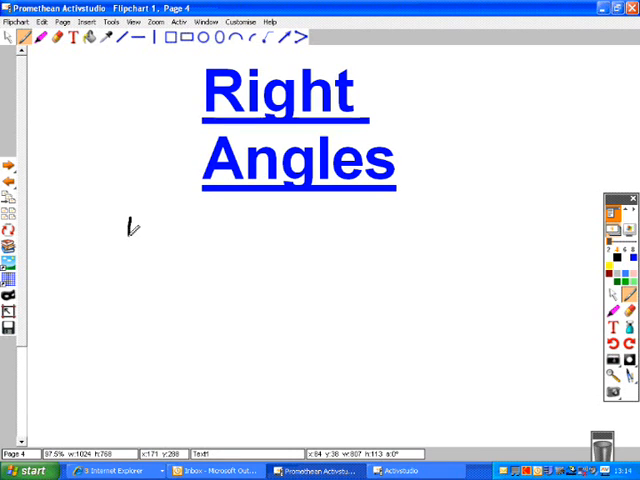
Draw three right angles, including both arms of the third, marked with small squares
left_click_drag(132, 218, 204, 316)
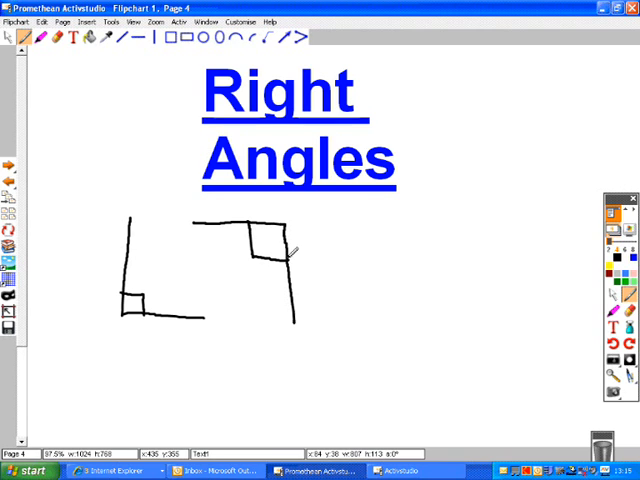
left_click_drag(344, 316, 404, 232)
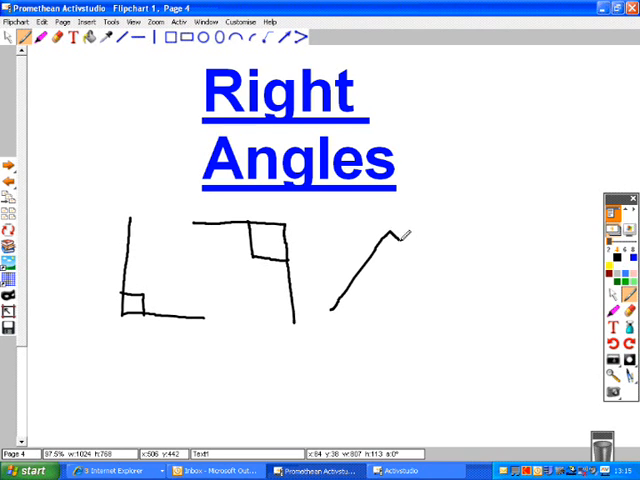
left_click_drag(390, 228, 460, 300)
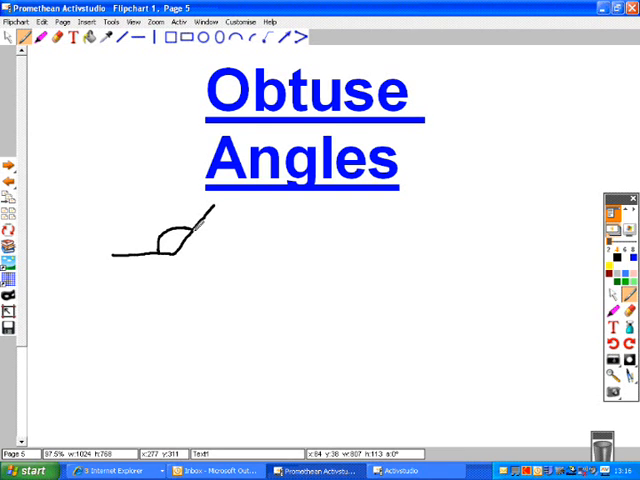
Draw the second and third obtuse angles with arc marks and move to the Straight Line page
left_click_drag(270, 210, 256, 290)
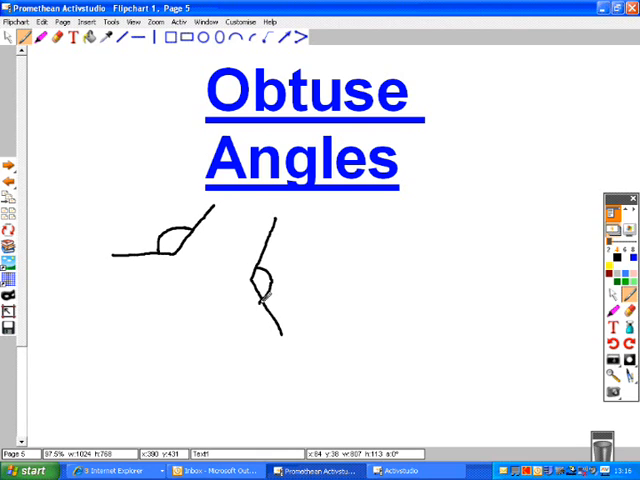
left_click_drag(356, 260, 404, 204)
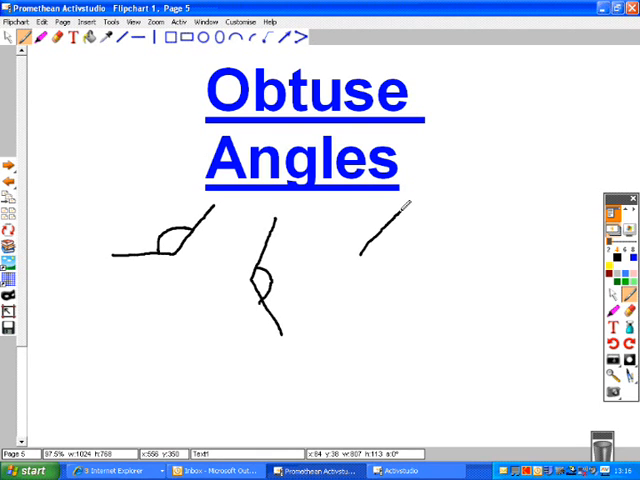
left_click_drag(402, 210, 484, 230)
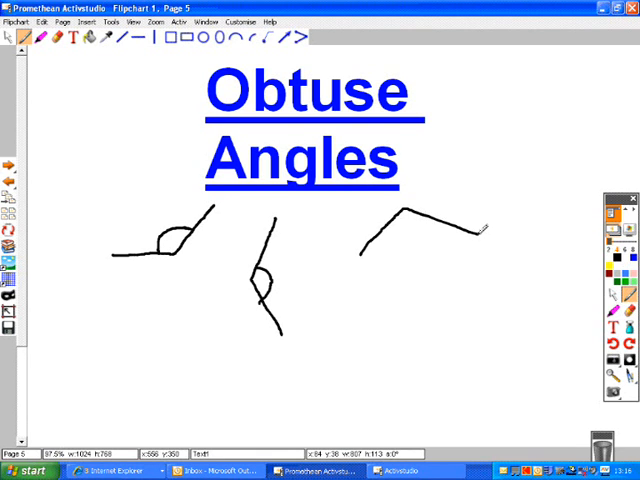
left_click_drag(400, 216, 430, 230)
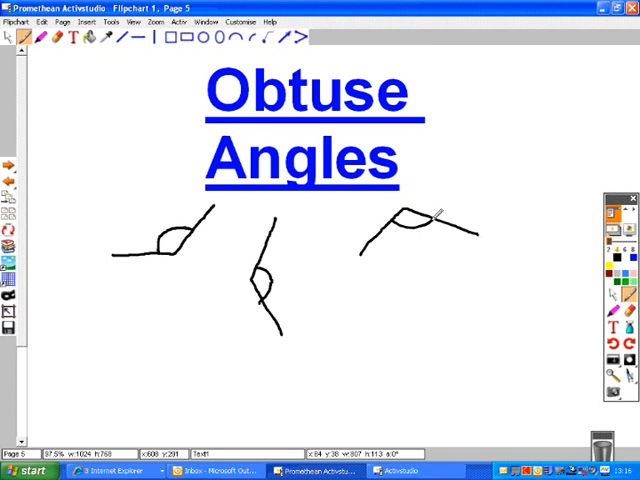
left_click(8, 168)
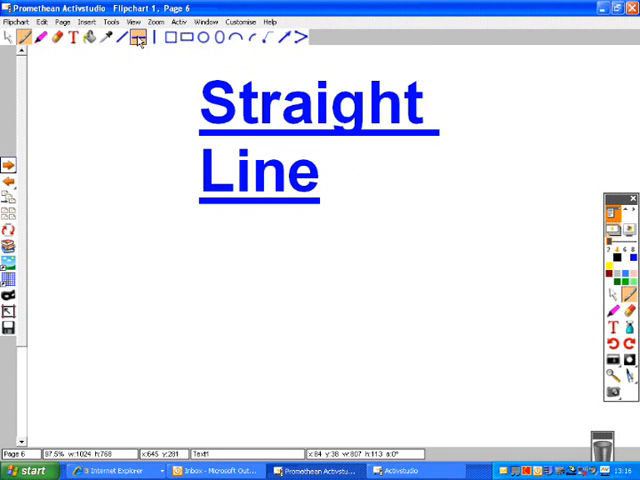
Draw horizontal, vertical and diagonal straight lines with half-circle arcs, then go to Reflex Angles
left_click_drag(144, 300, 190, 288)
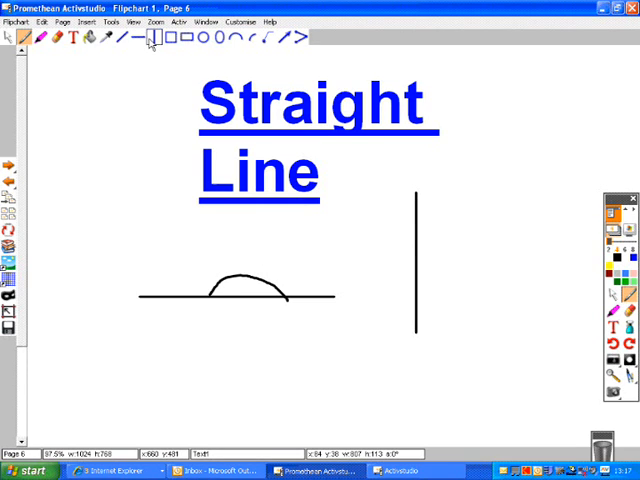
left_click_drag(418, 240, 420, 290)
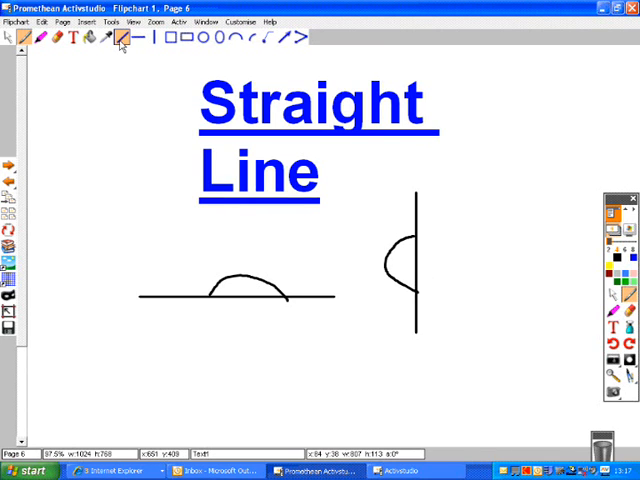
left_click_drag(460, 324, 520, 230)
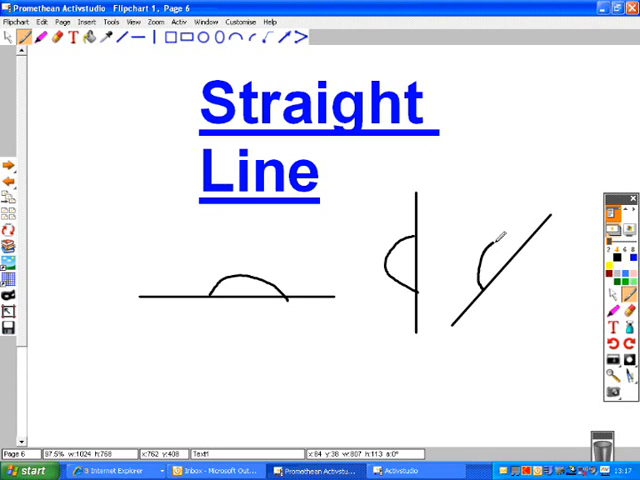
left_click(10, 166)
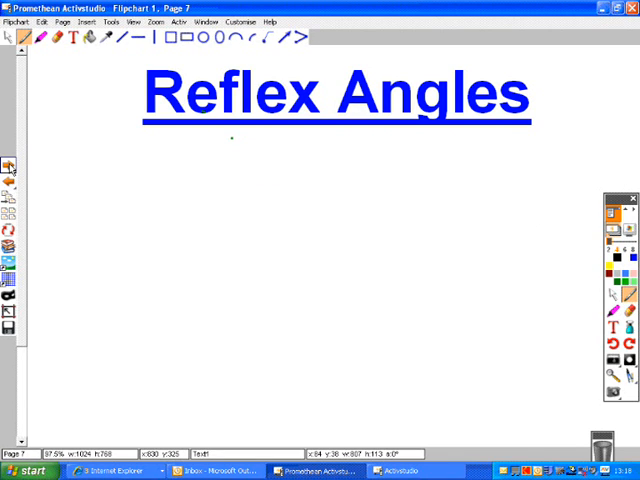
Draw the first reflex angle's two arms and mark it with an arc
left_click_drag(136, 222, 230, 216)
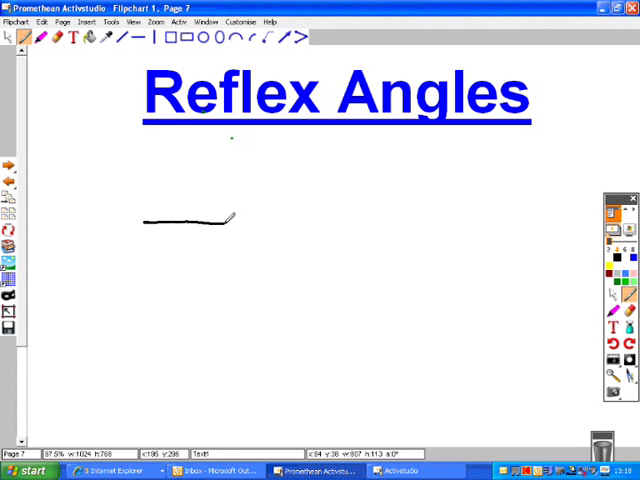
left_click_drag(230, 220, 296, 260)
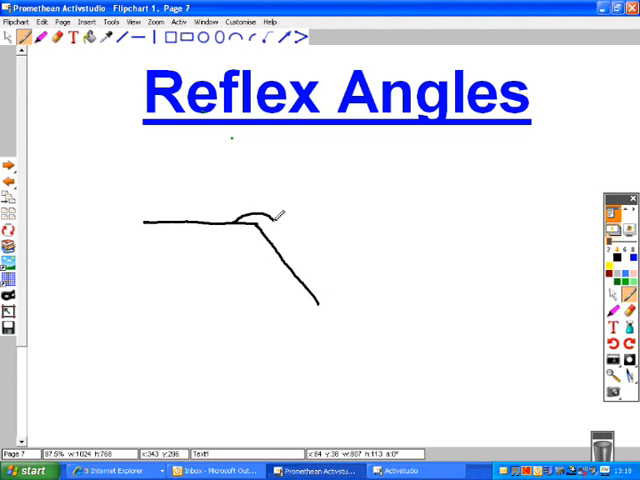
left_click_drag(270, 204, 278, 248)
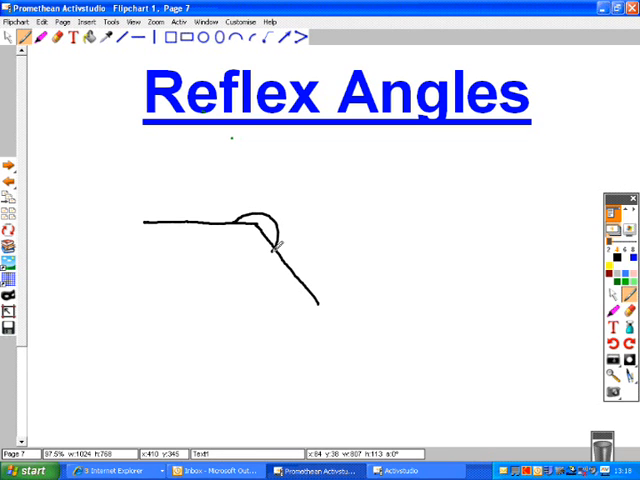
mouse_move(392, 260)
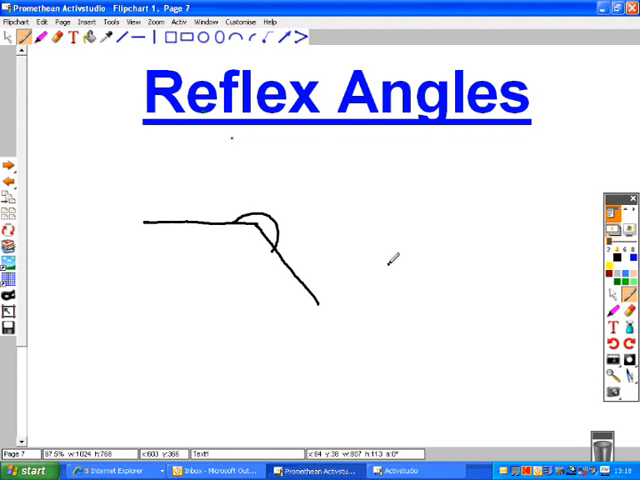
Draw the second and third reflex angles with arcs and move to the Angles at a point page
left_click_drag(384, 264, 470, 176)
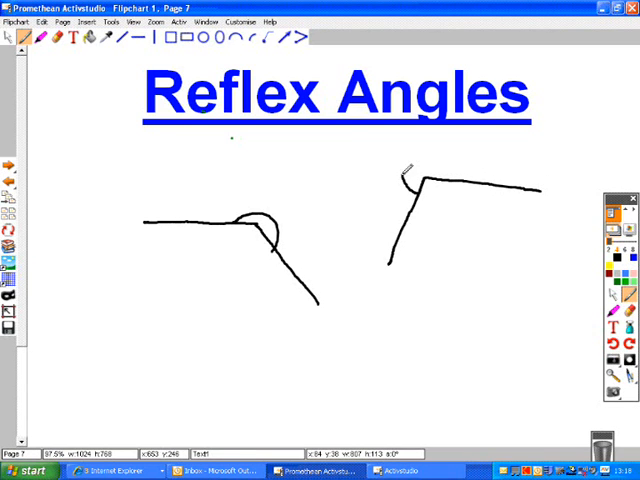
left_click_drag(404, 164, 460, 180)
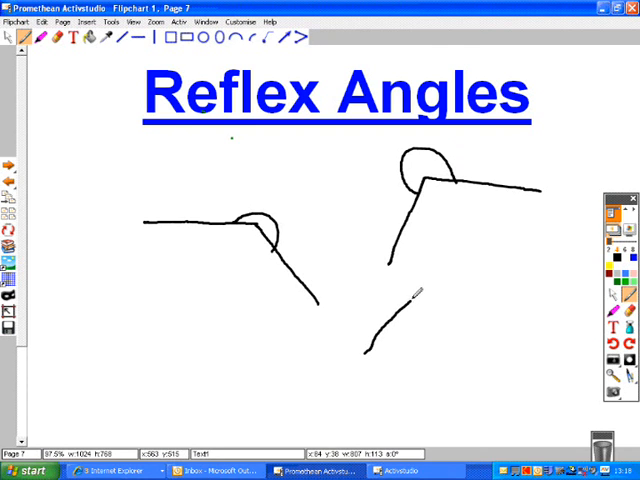
left_click_drag(416, 290, 470, 384)
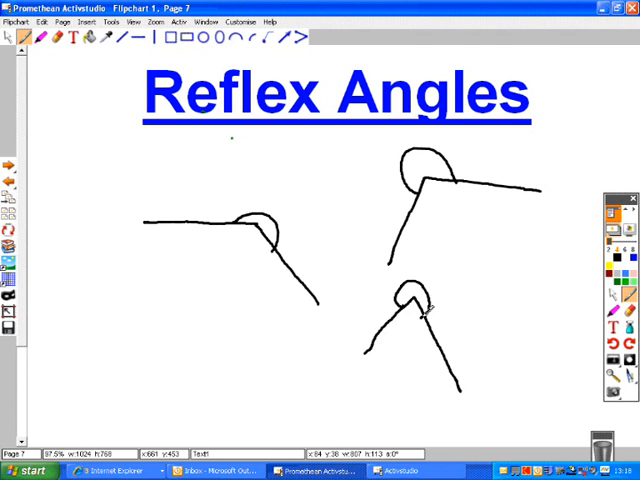
left_click(10, 164)
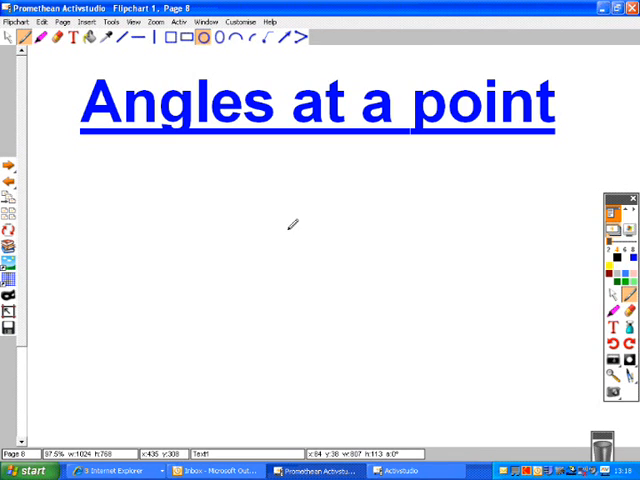
Draw a small circled point with several lines radiating through it, plus another line to the right
left_click_drag(288, 232, 288, 232)
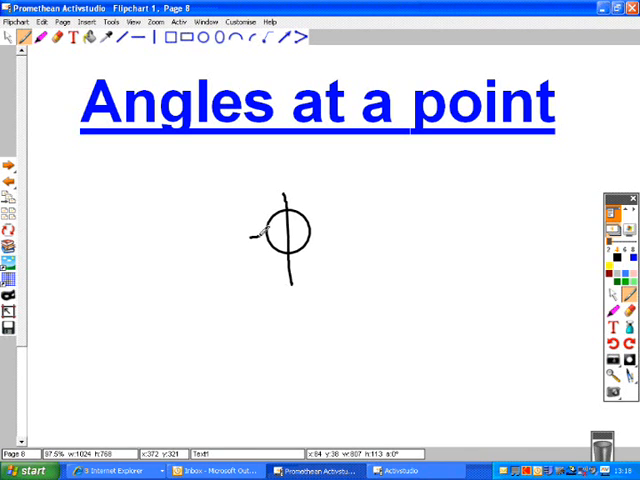
left_click_drag(256, 232, 316, 232)
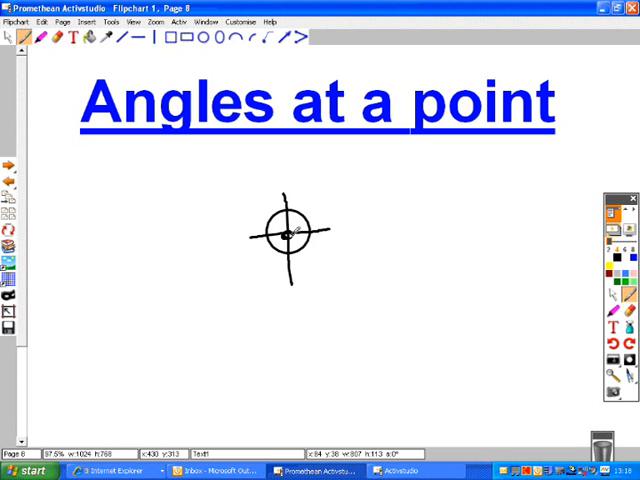
left_click_drag(288, 232, 324, 268)
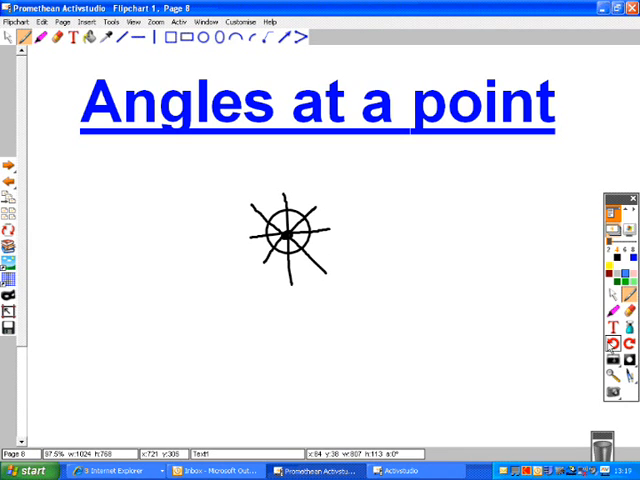
left_click_drag(398, 164, 408, 280)
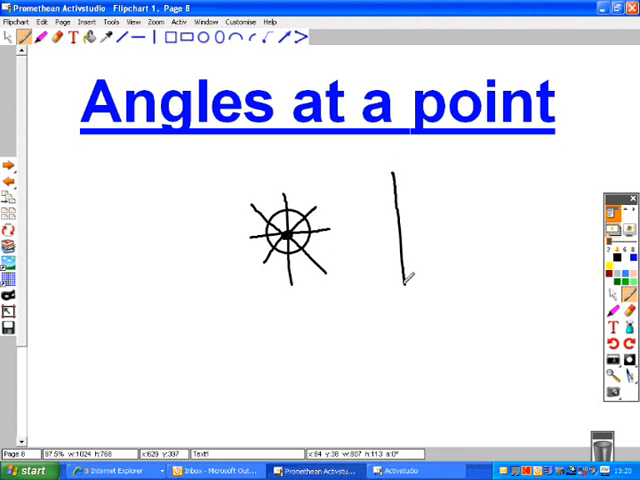